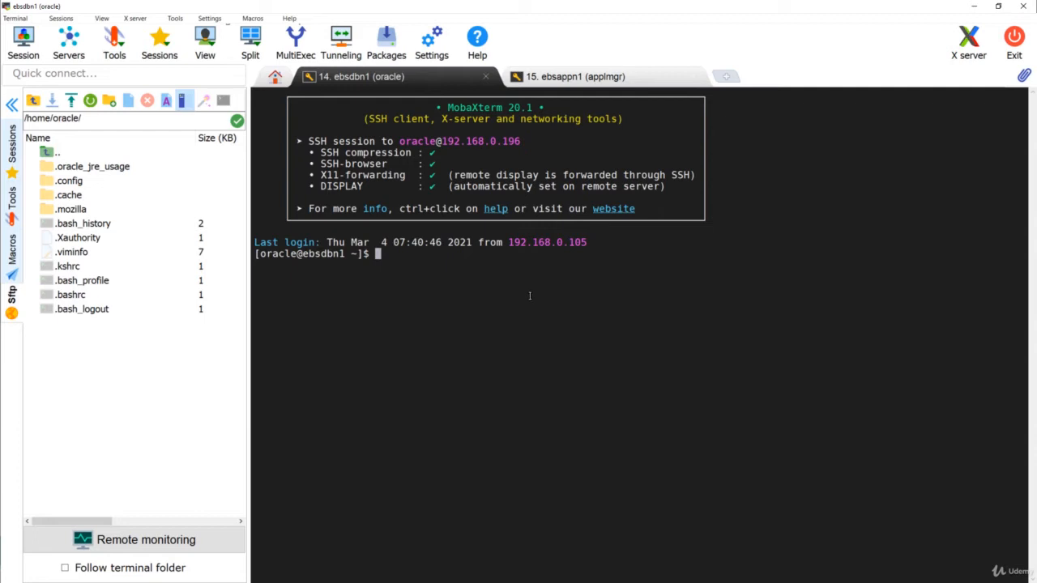
Step: Change into the /u01/dev/dbhome/19.0.0/ database home, correcting a mistyped path
type("cd /u")
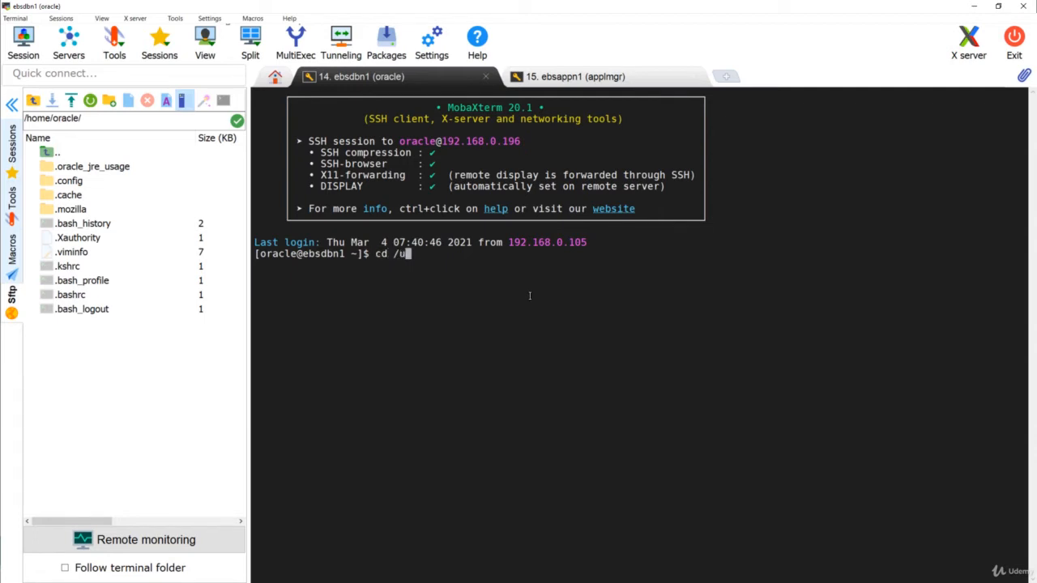
type("01Dev")
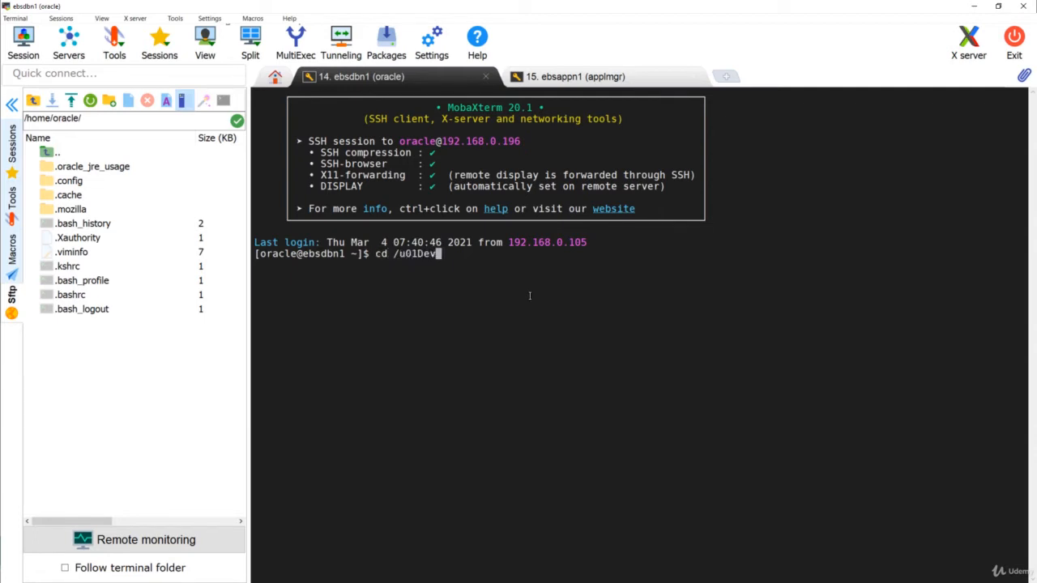
key("BackSpace")
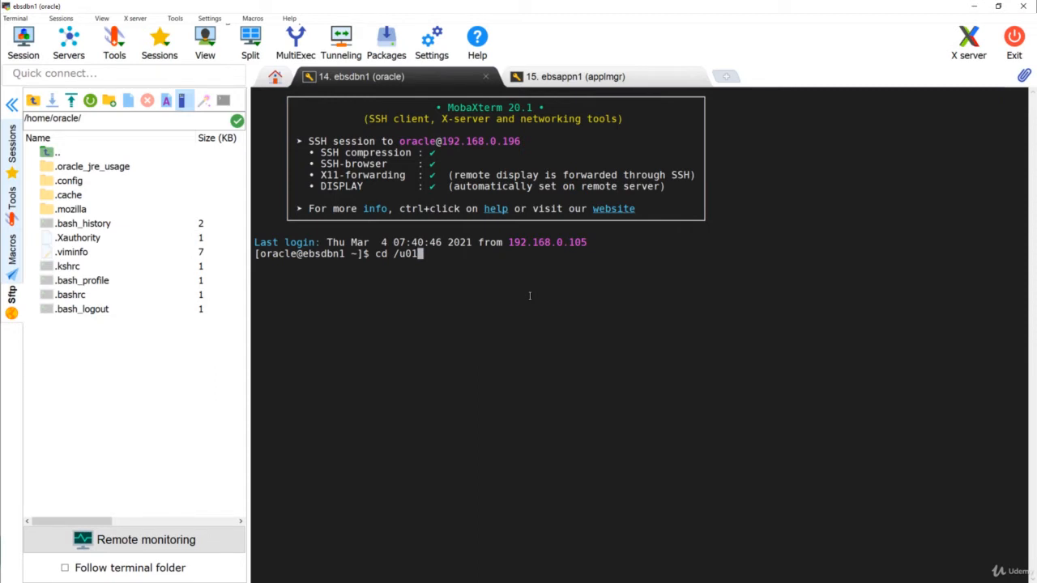
type("/dev/db")
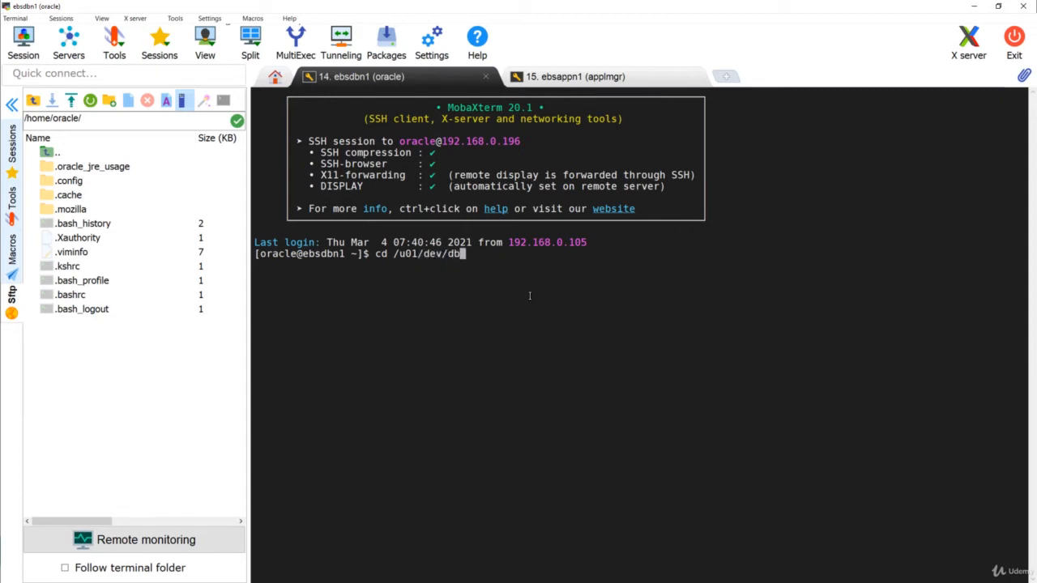
type("home/")
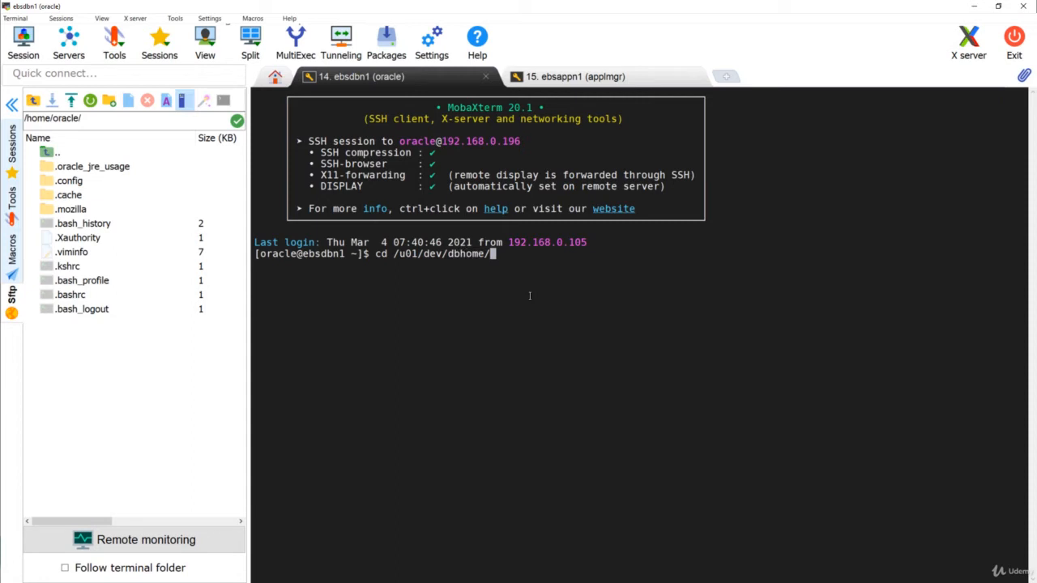
type("18")
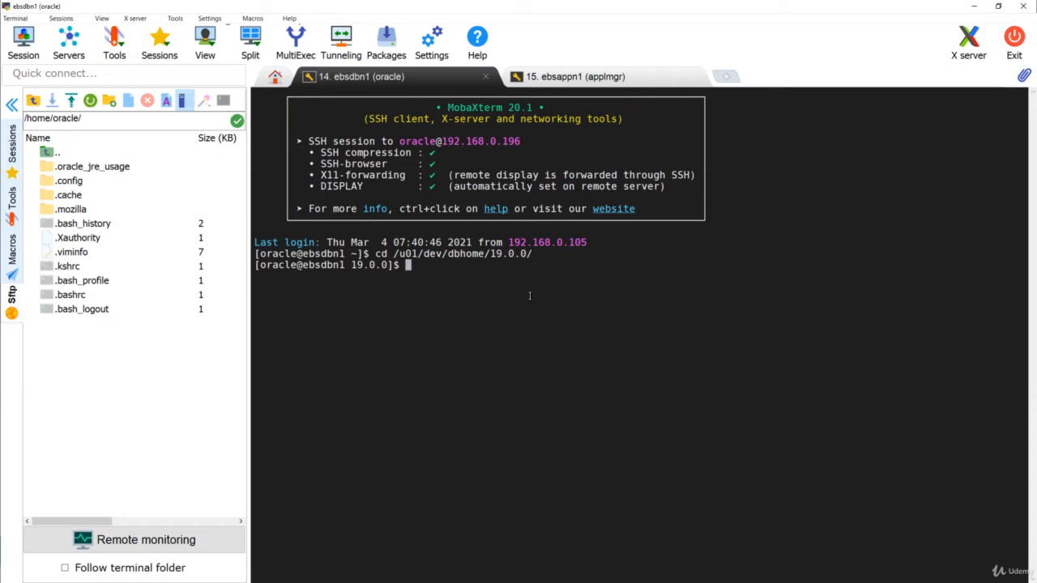
Step: List the directory contents and its *.env environment files
type("ls")
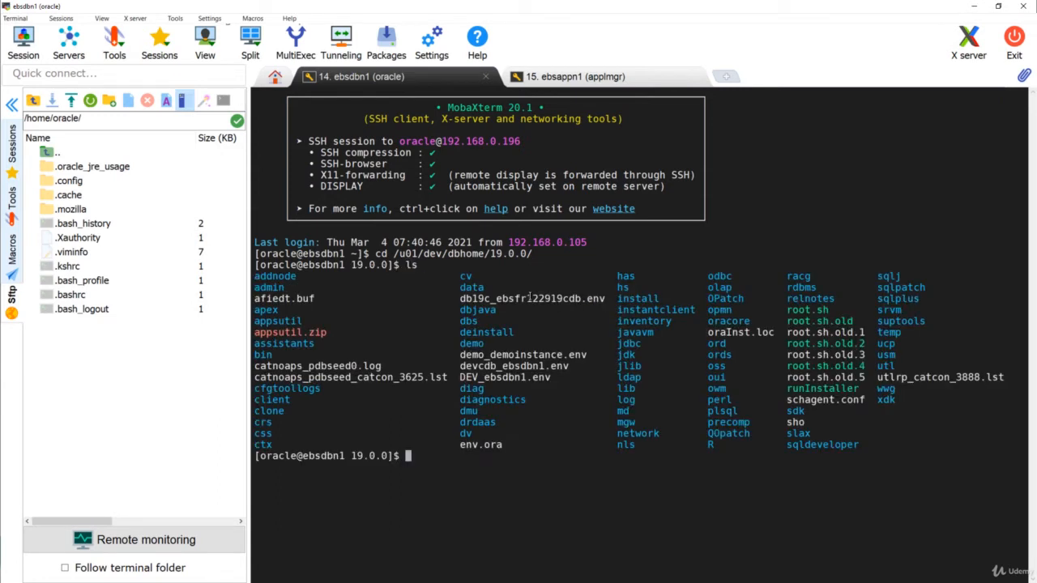
type("ls *.env")
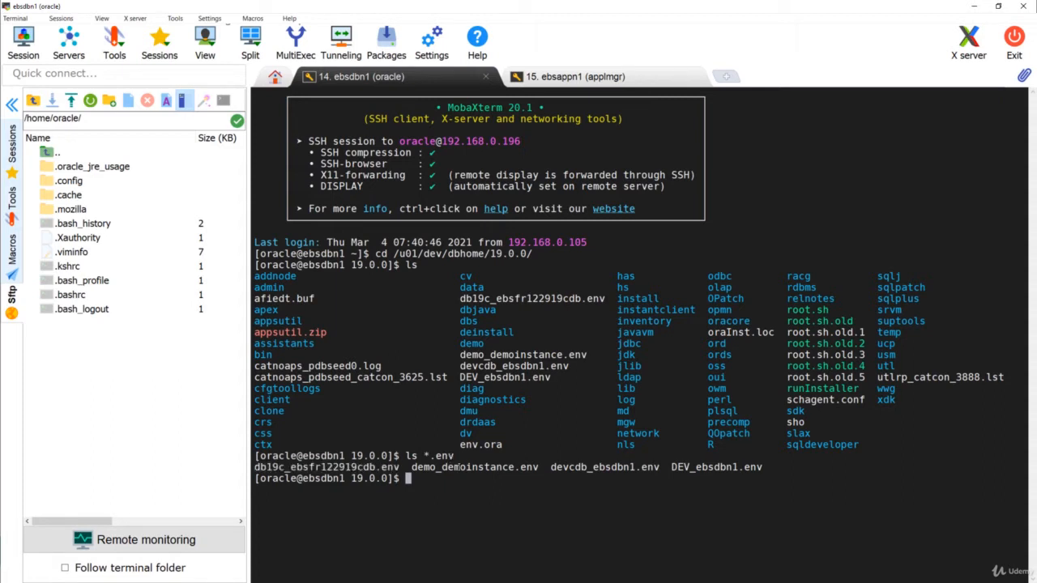
type("r")
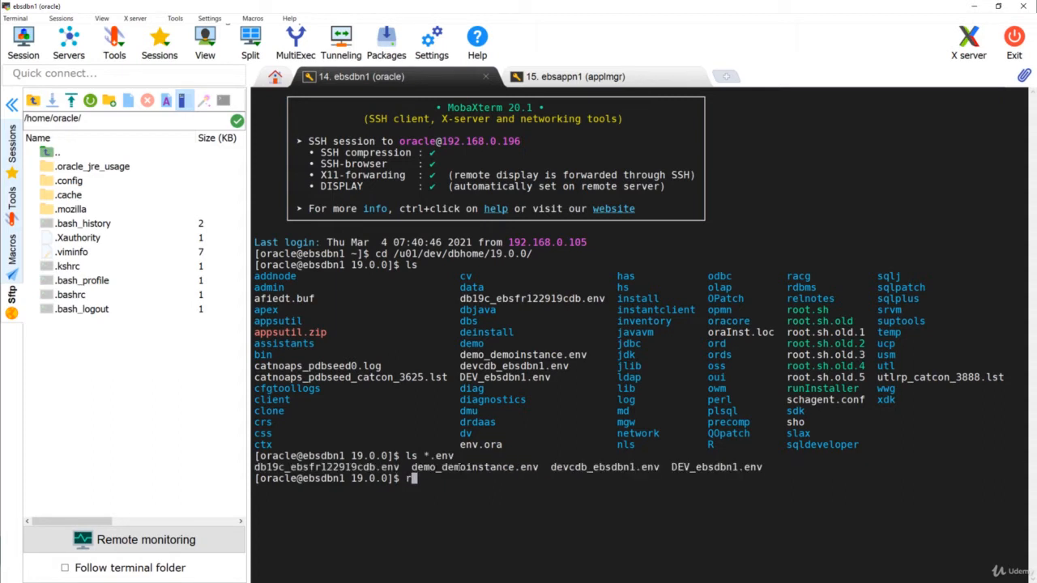
Step: Delete the two stray .env files with rm -f and change into the appsutil scripts folder
type("m -f db19c_ebsfr122919cdb.env demo_demoinstance.env")
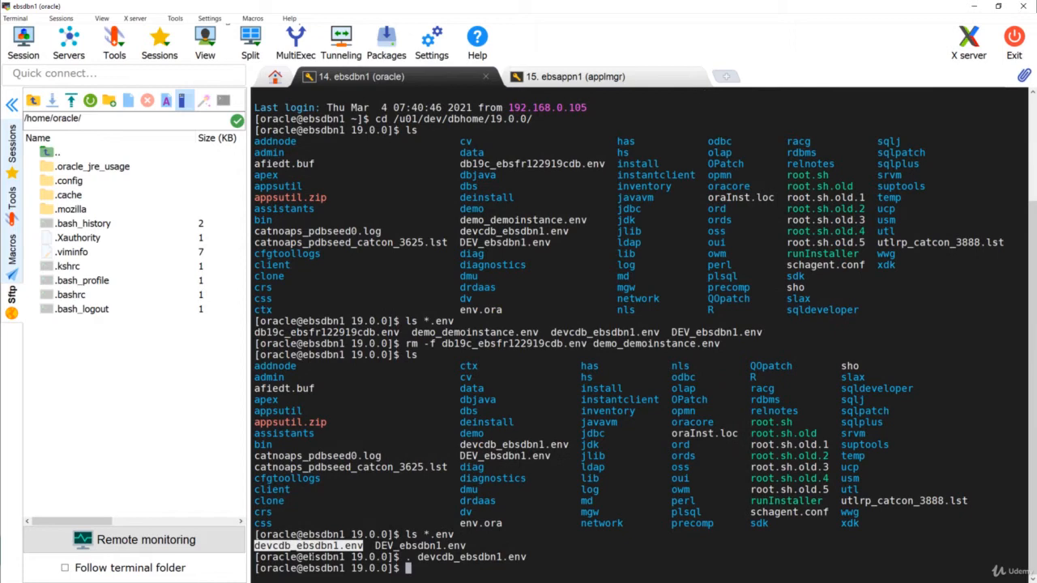
type("cd appsutil/scripts/DEV_ebsdbn1/")
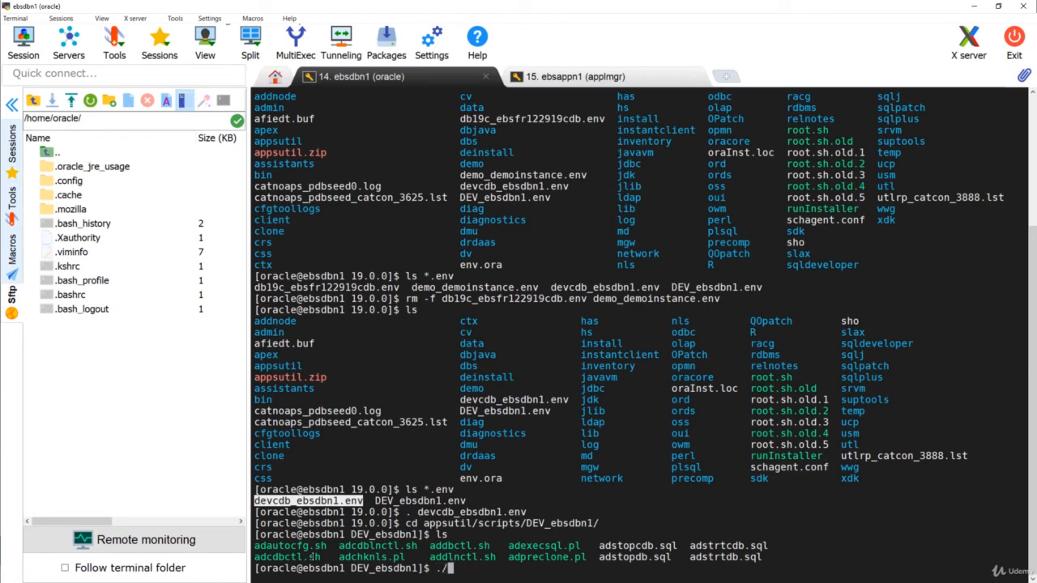
Step: Run ./addbctl.sh start to mount and open the DEV container database
type("addbctl.sh s")
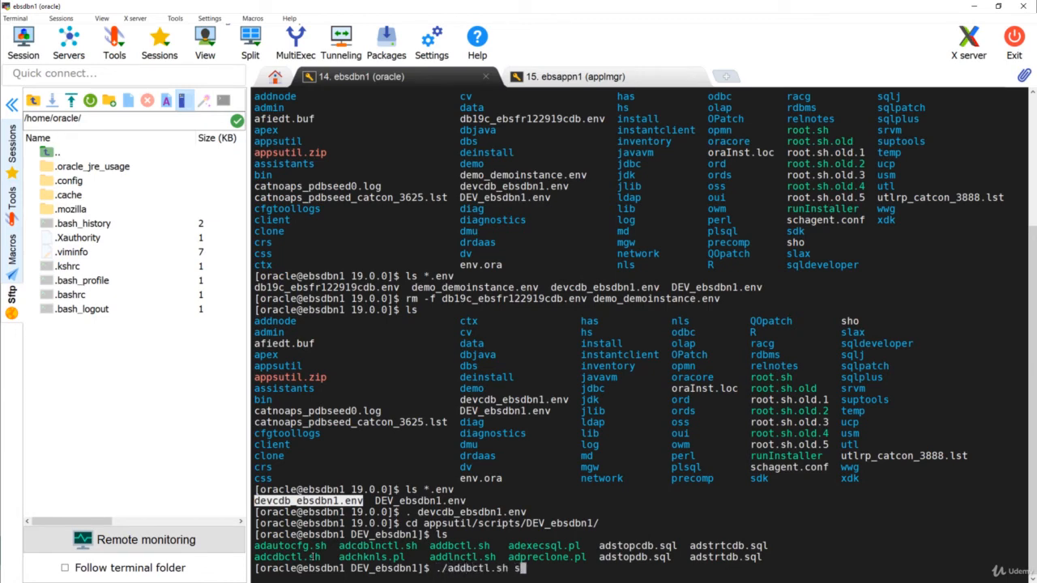
type("tart")
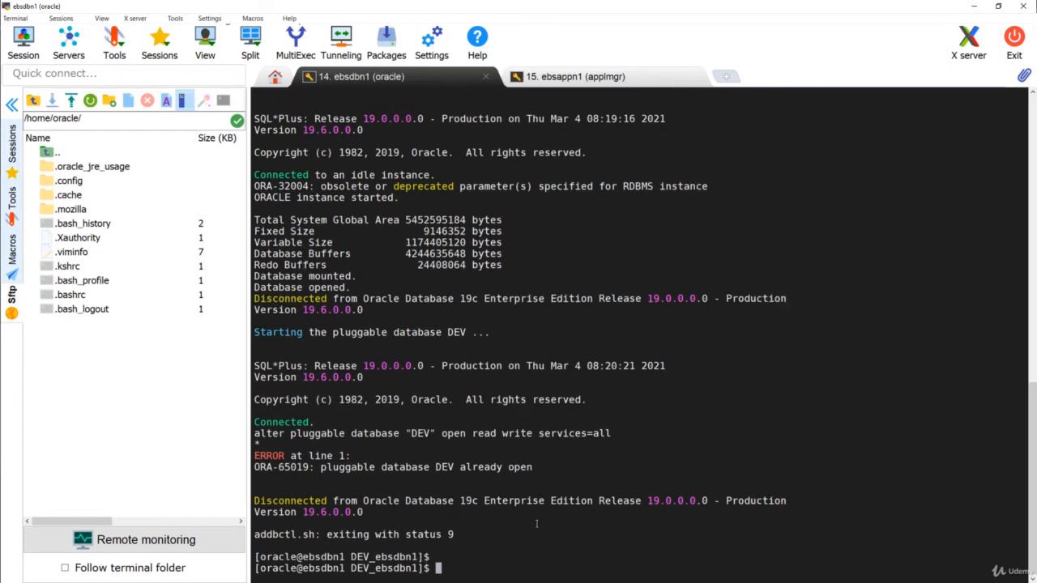
type("./addl")
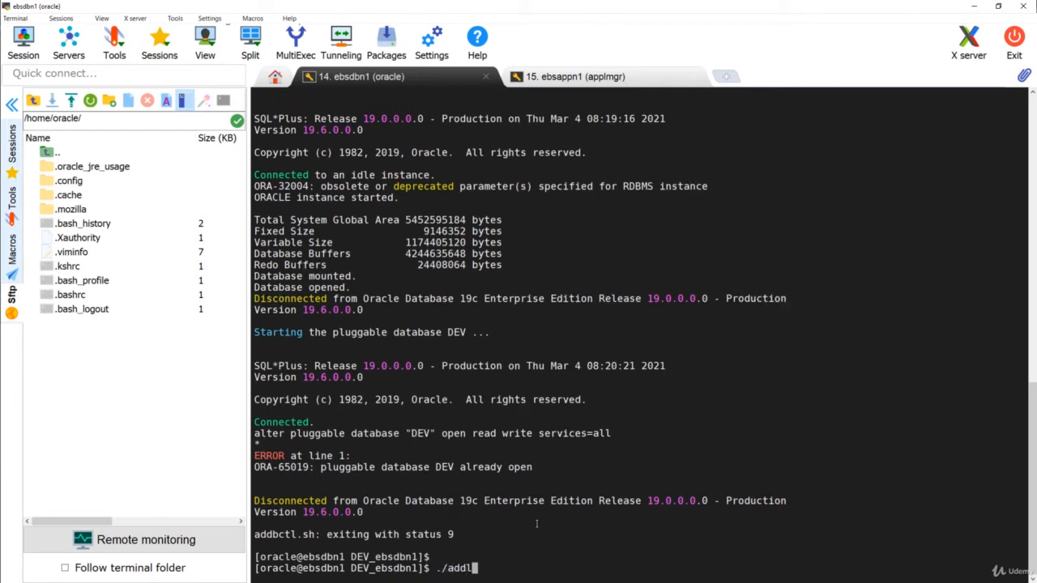
Step: Run ./addlnctl.sh start for the devcdb listener and check the tnslsnr process with ps -ef|grep
type("nctl.sh")
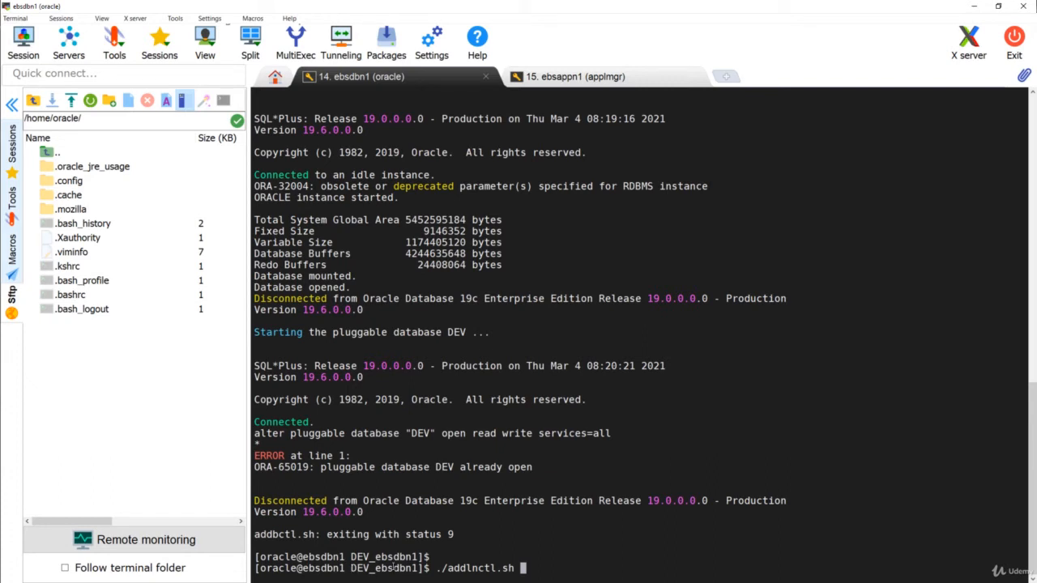
mouse_move(583, 548)
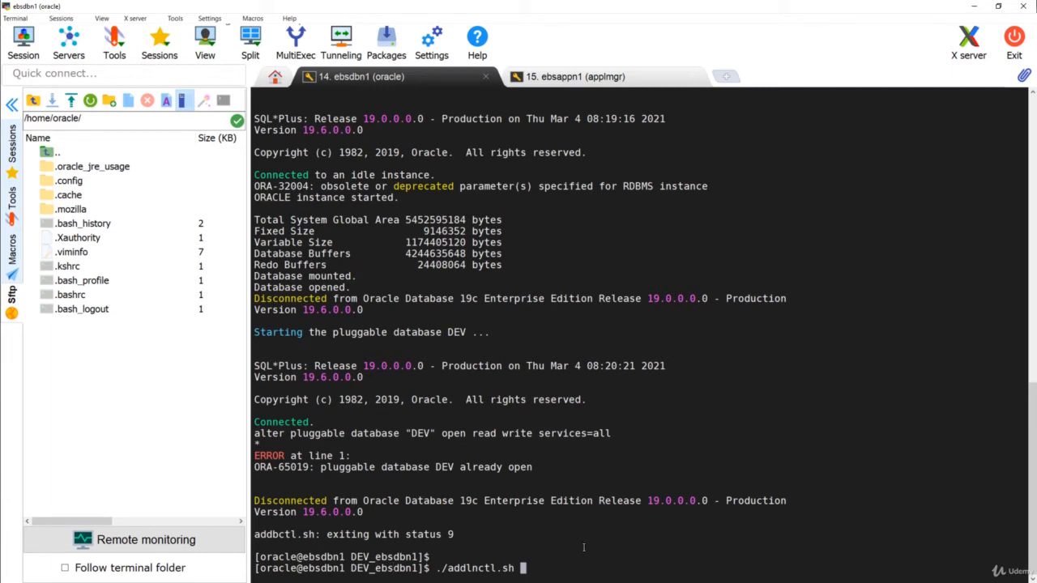
type("star")
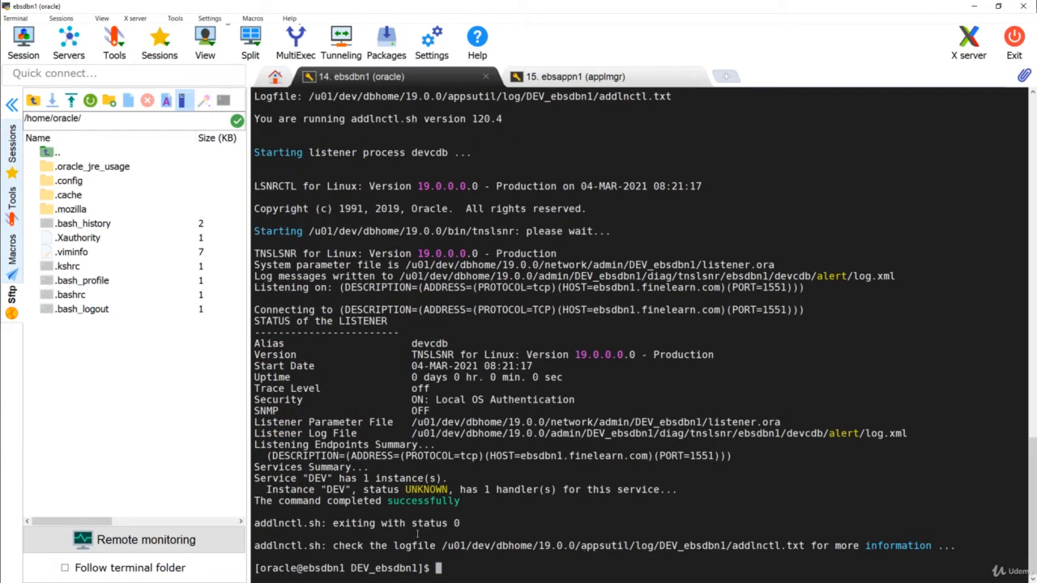
type("ps")
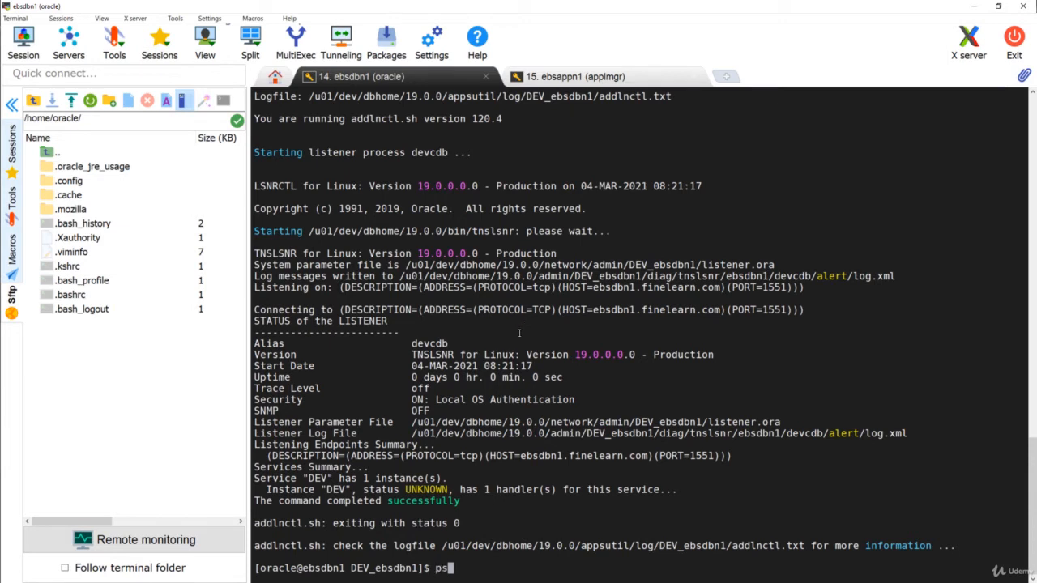
type("-ef|grep tns")
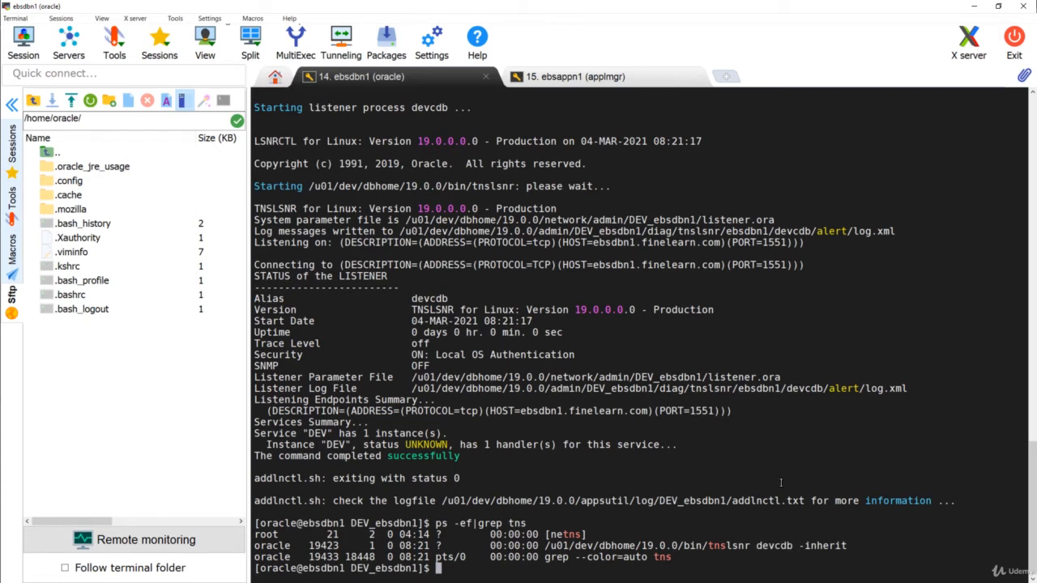
Step: On the ebsappn1 session, source EBSapps.env run under /u01/dev and connect sqlplus as apps
left_click(575, 76)
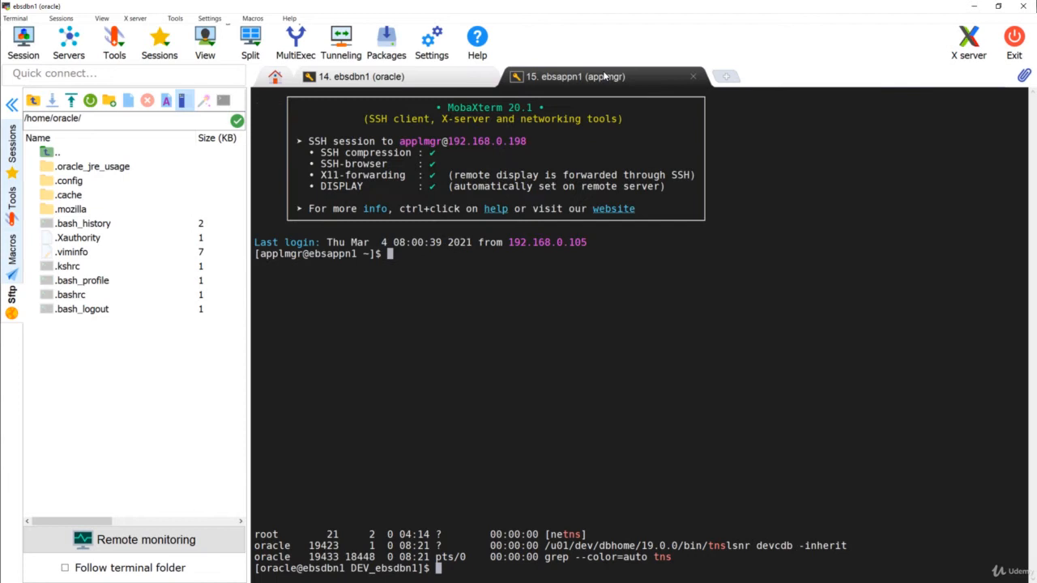
type("cd /u01/dev")
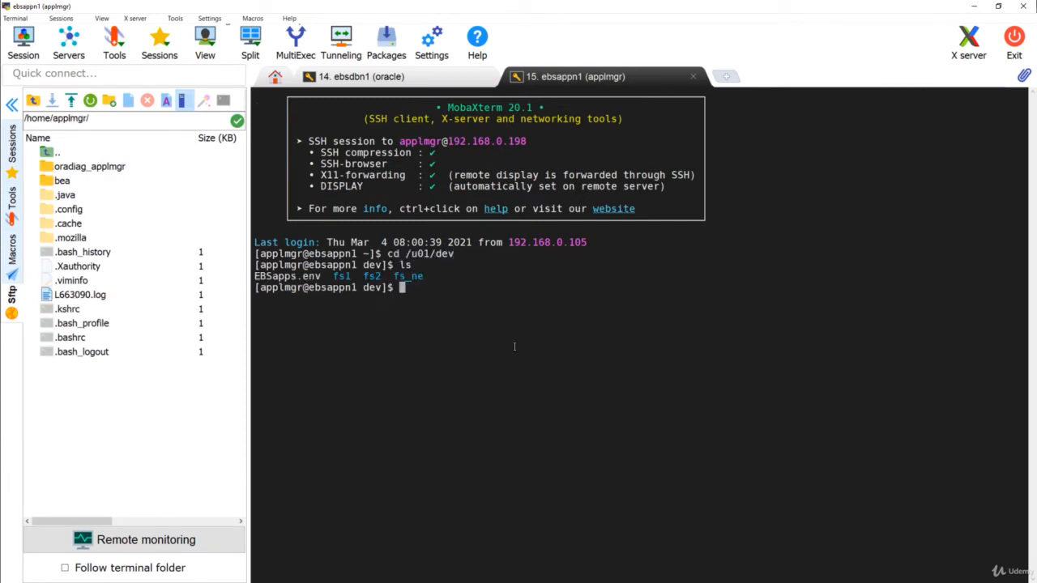
type(". EBSapps.env run")
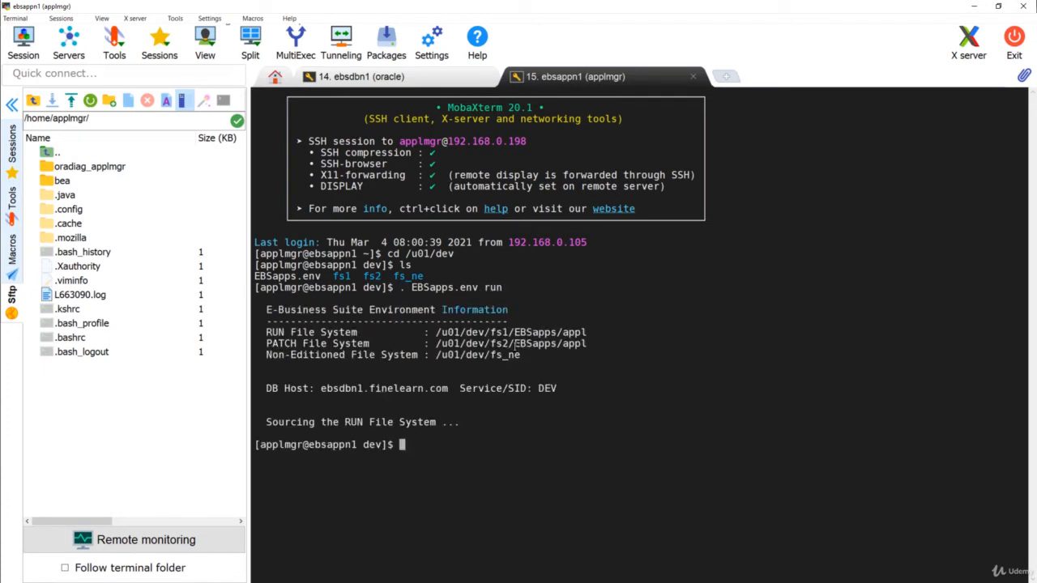
type("sqlplus appl")
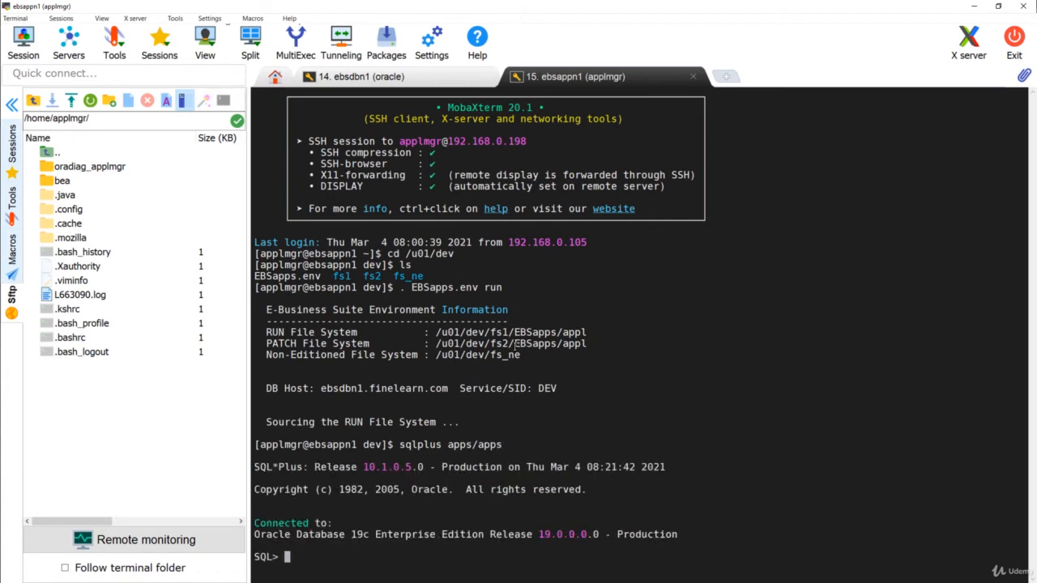
Step: Exit SQL*Plus and let adstrtal.sh start all enabled application tier services
type("exit")
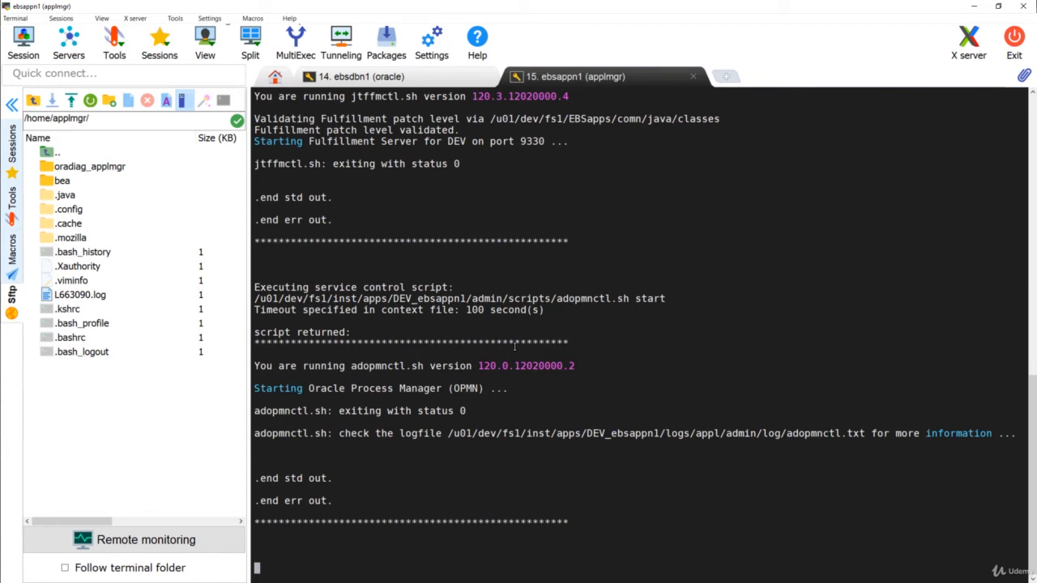
scroll("down", 3)
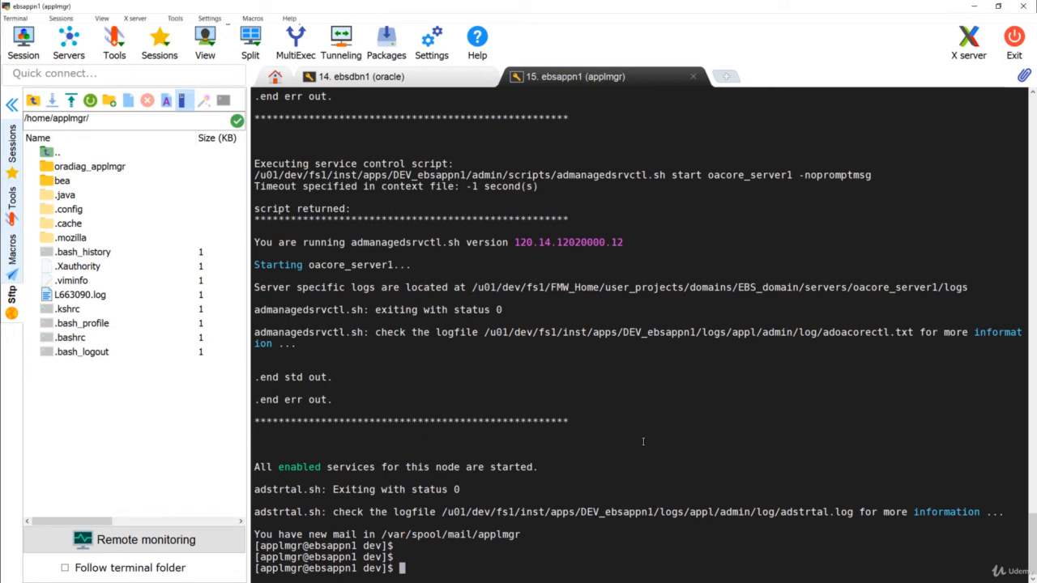
Step: Run grep -i s_login $CONTEXT_FILE to find the EBS login page URL
type("grep -")
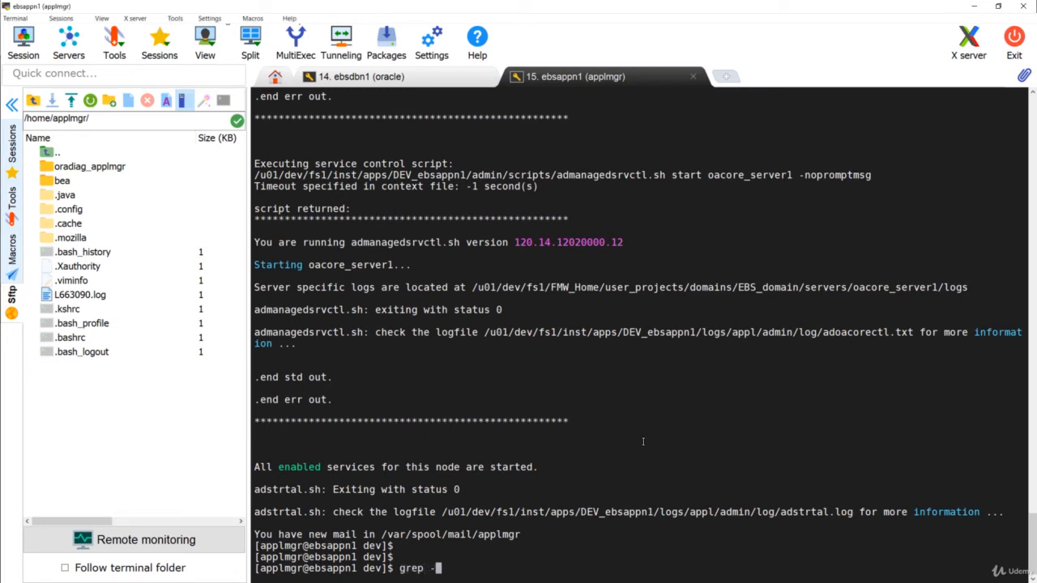
type("i")
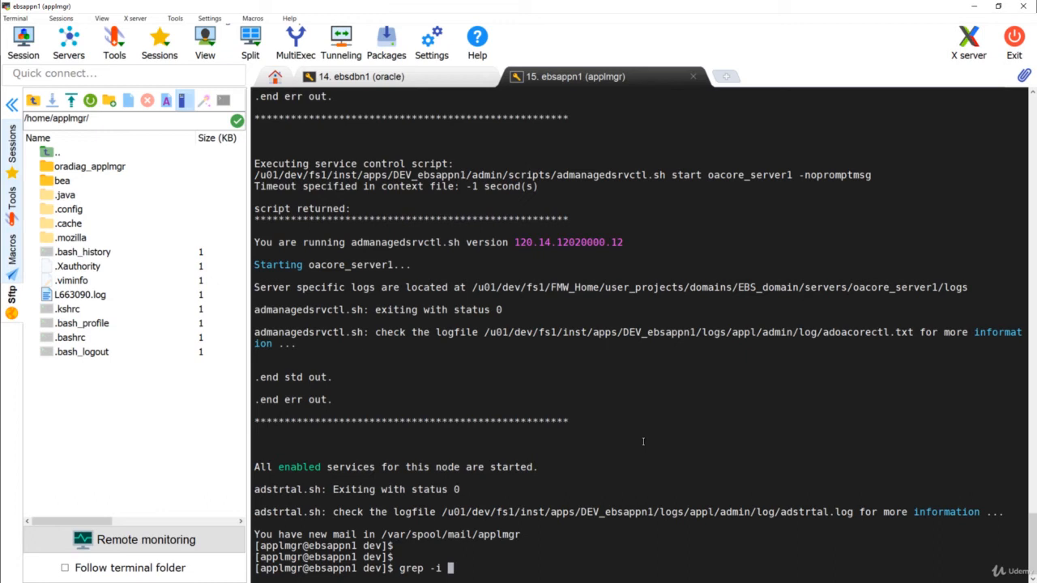
type("s")
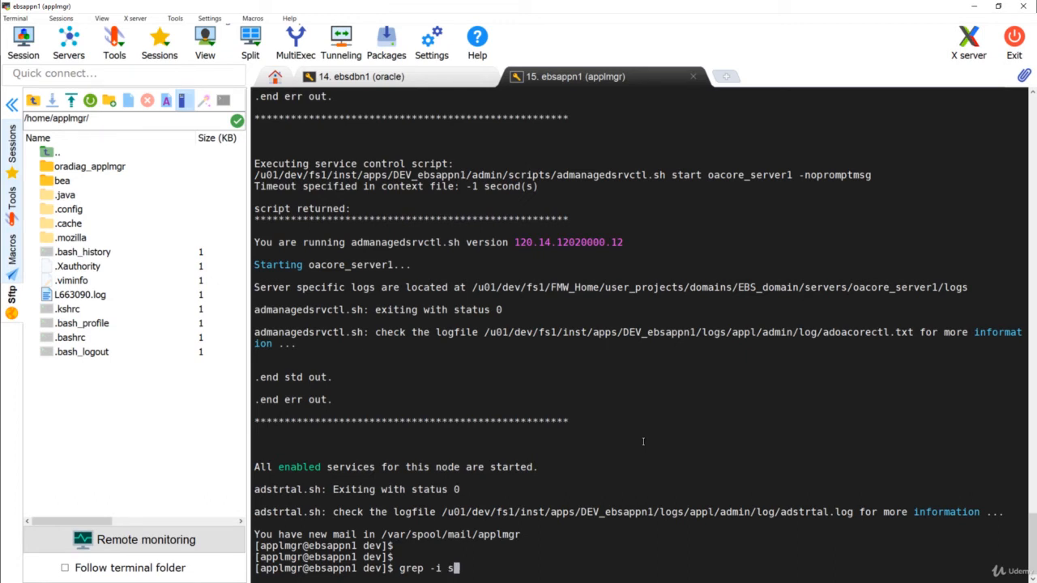
type("_login $")
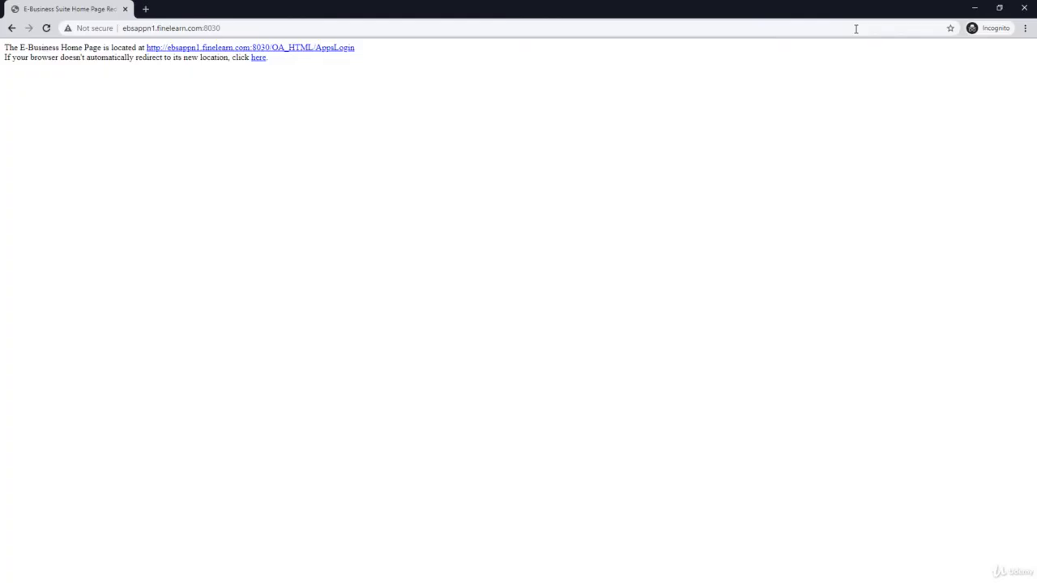
Step: Log in to the EBS login page as sysadmin and reach the Home page
left_click(258, 58)
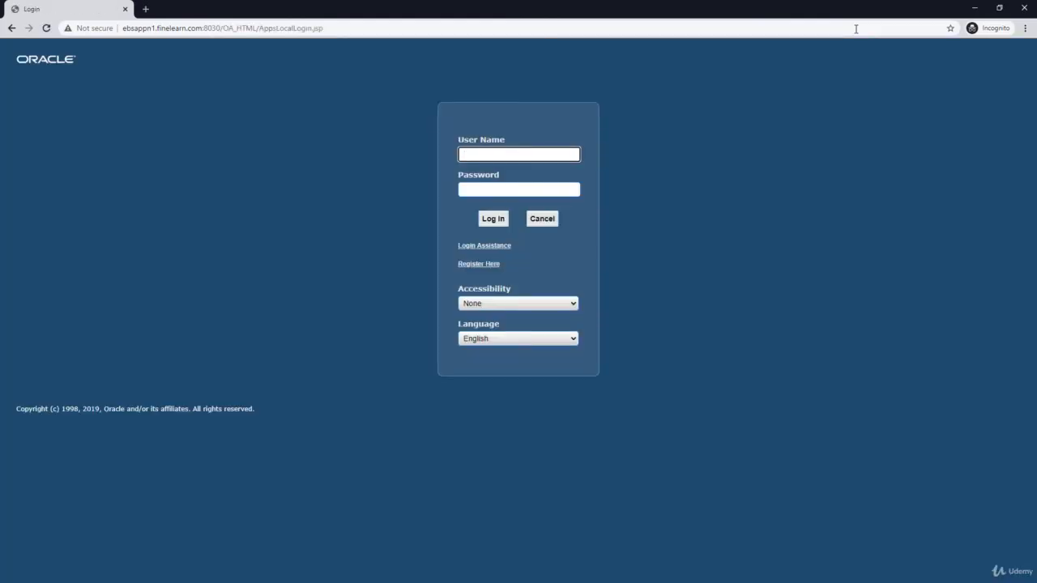
type("sysadmin")
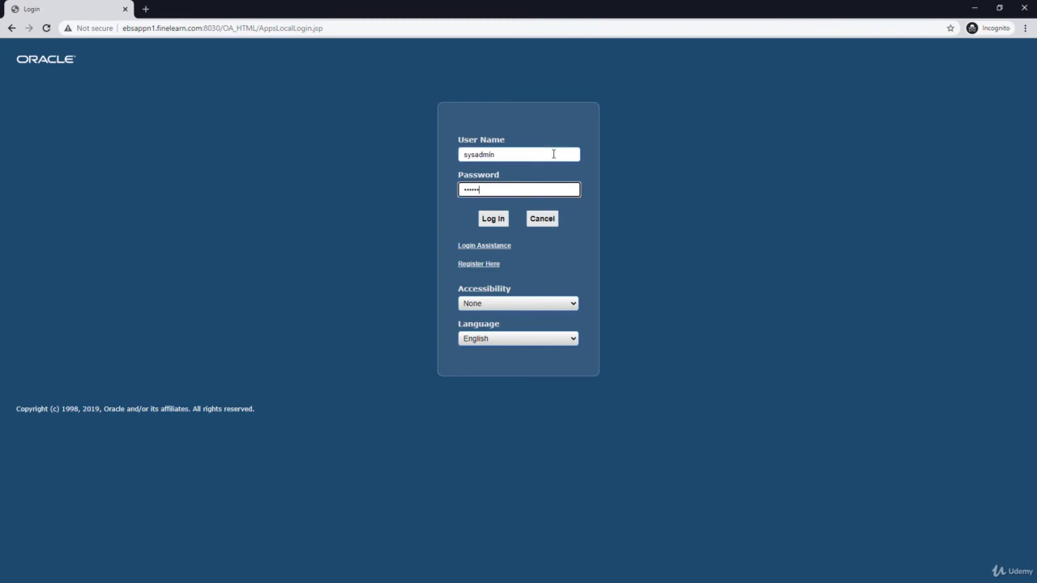
left_click(493, 217)
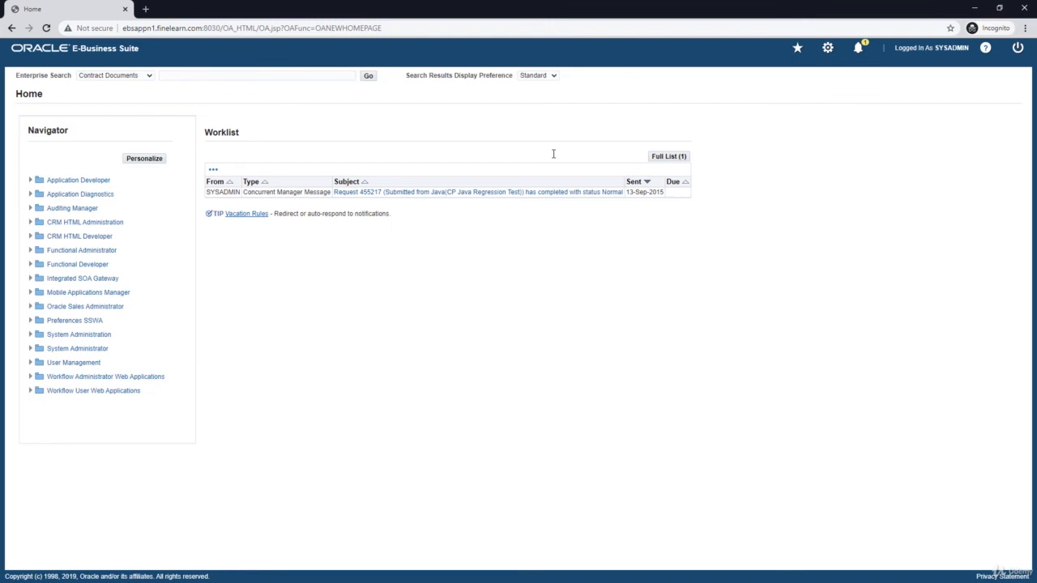
mouse_move(680, 340)
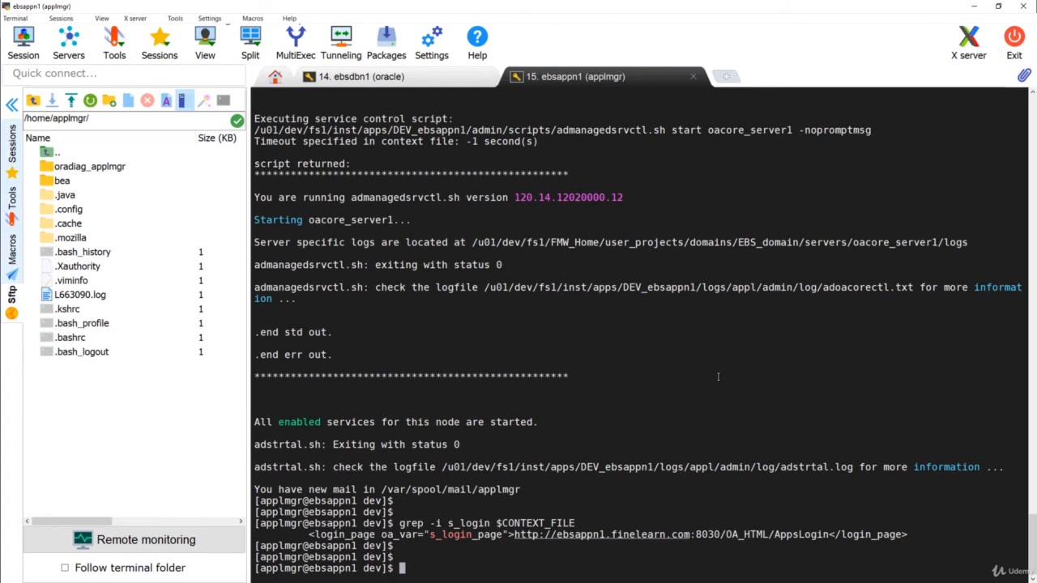
Step: Run adstpall.sh apps to stop all enabled services on the application node
type("adstpall.sh apps")
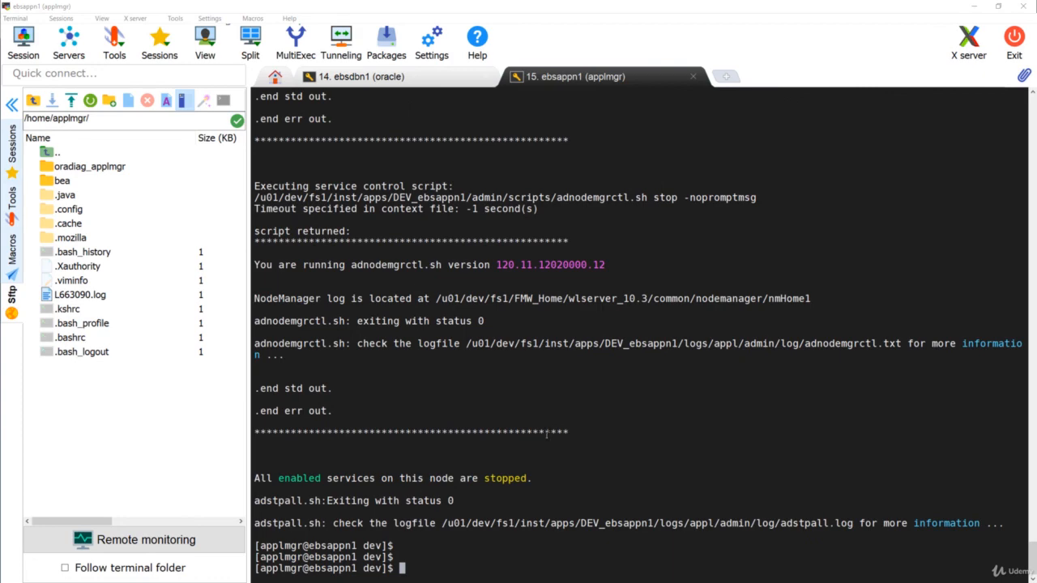
Step: On the ebsdbn1 session, check pwd, $ORACLE_HOME and $ORACLE_SID
left_click(364, 76)
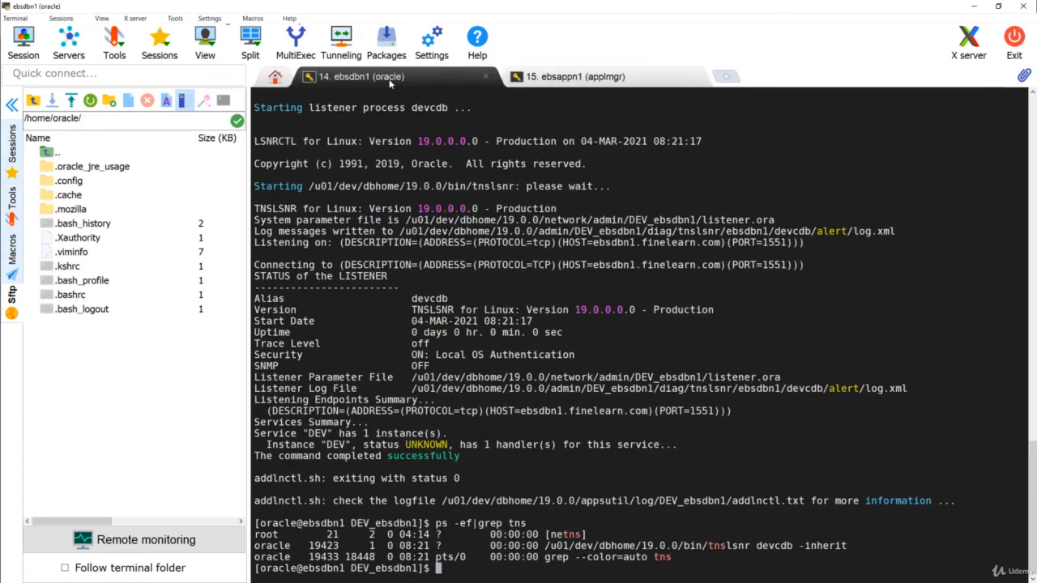
type("pwd")
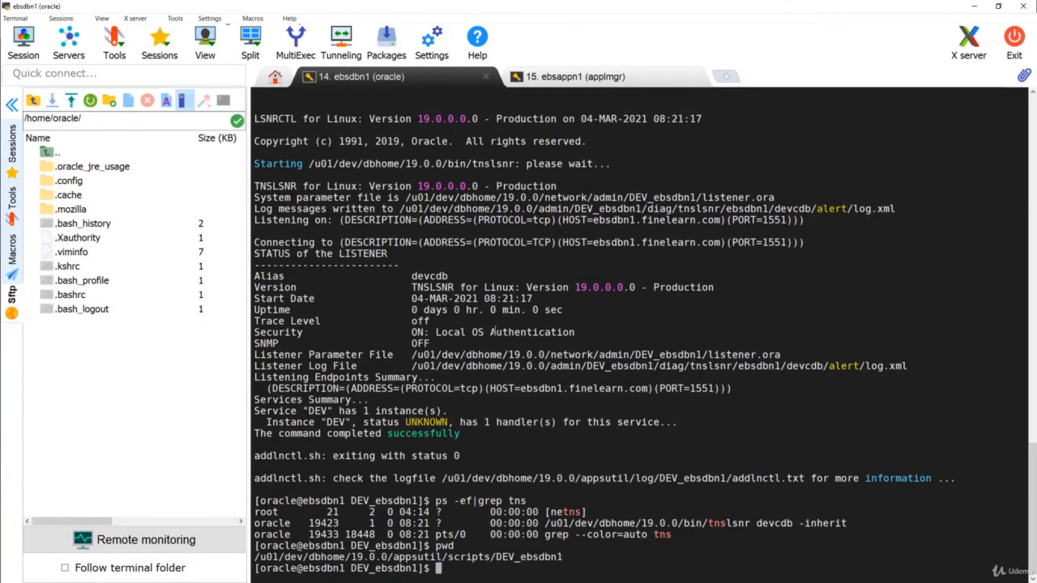
type("echo $ORACLE_HOME")
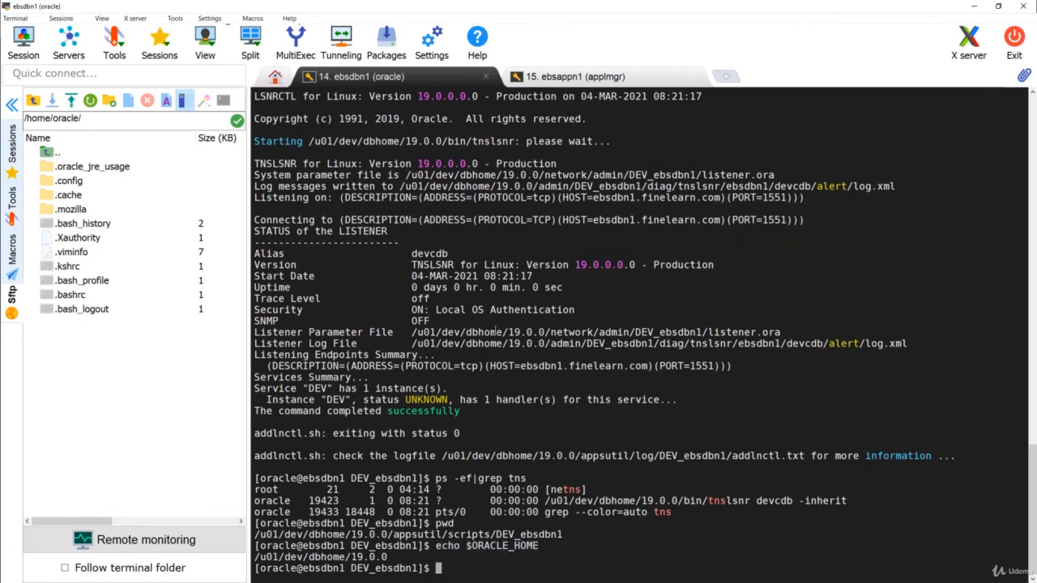
type("echo $ORACLE_SID")
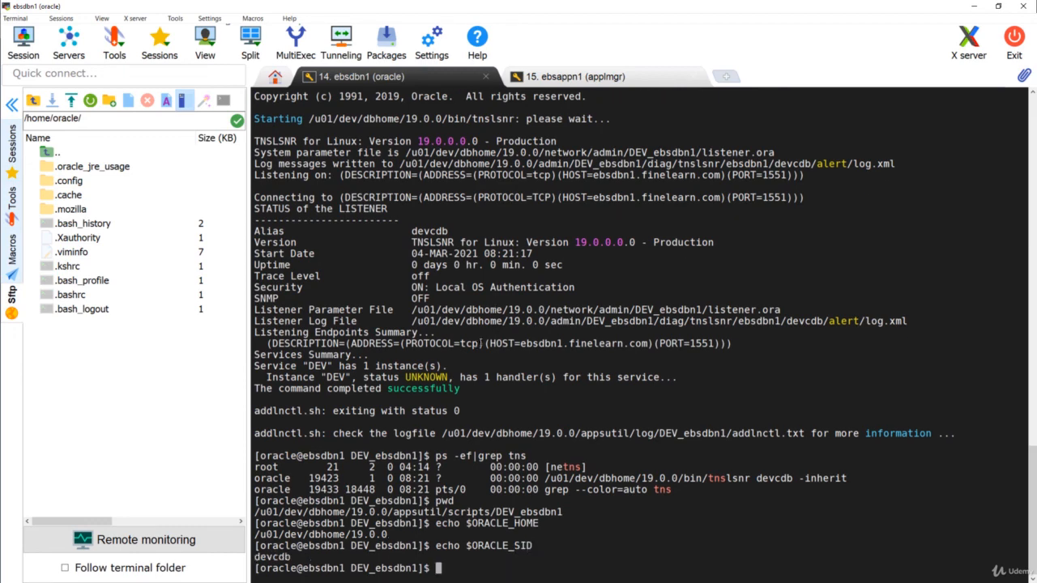
Step: Stop the devcdb listener with lsnrctl and connect sqlplus as sysdba
type("le@ebsdbn1 DEV_ebsdbn1]$ l")
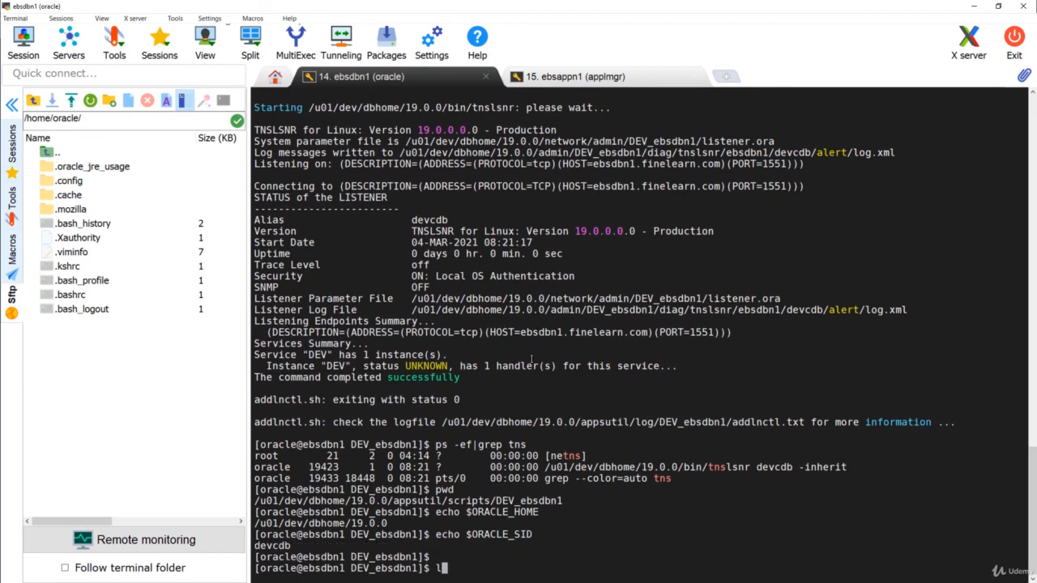
type("snrctl stop")
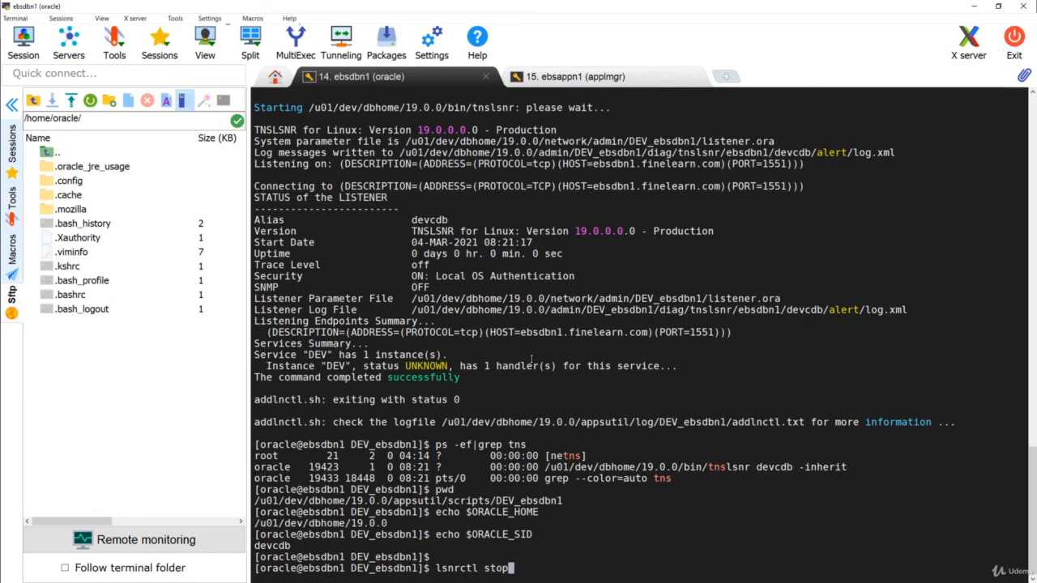
type("devcdb")
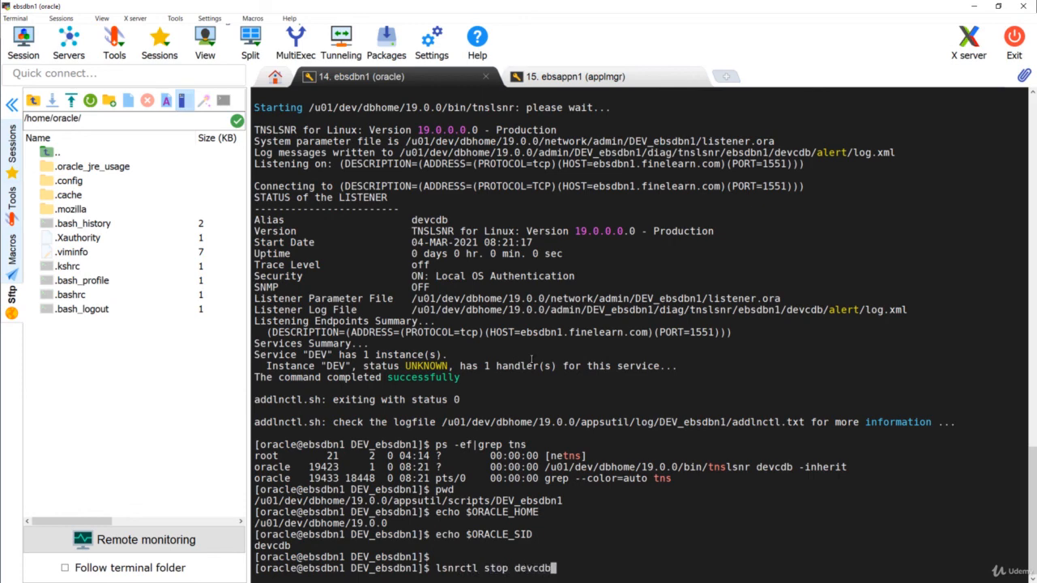
key("enter")
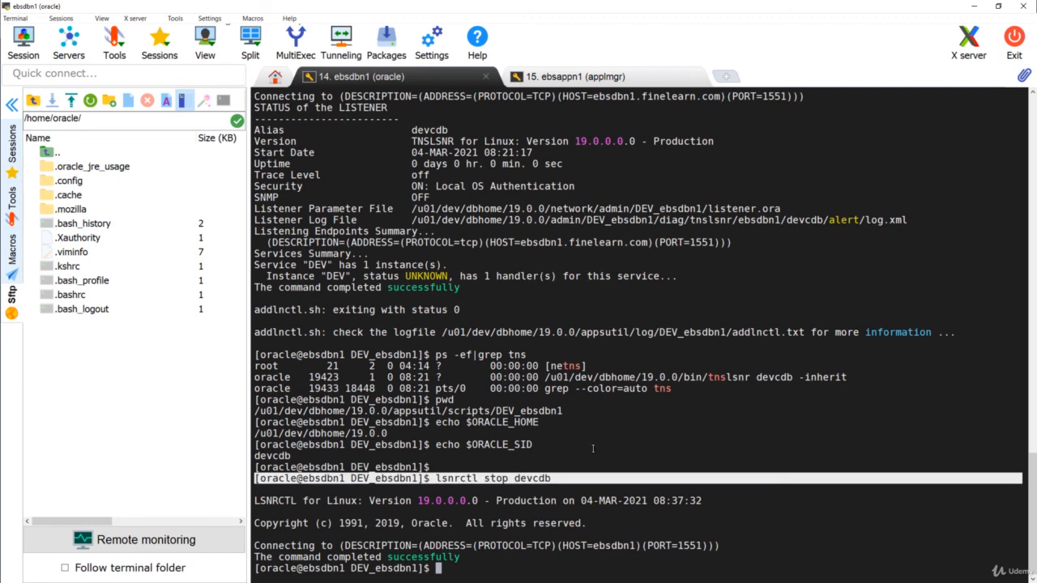
type("sqlplus '/as sysdba")
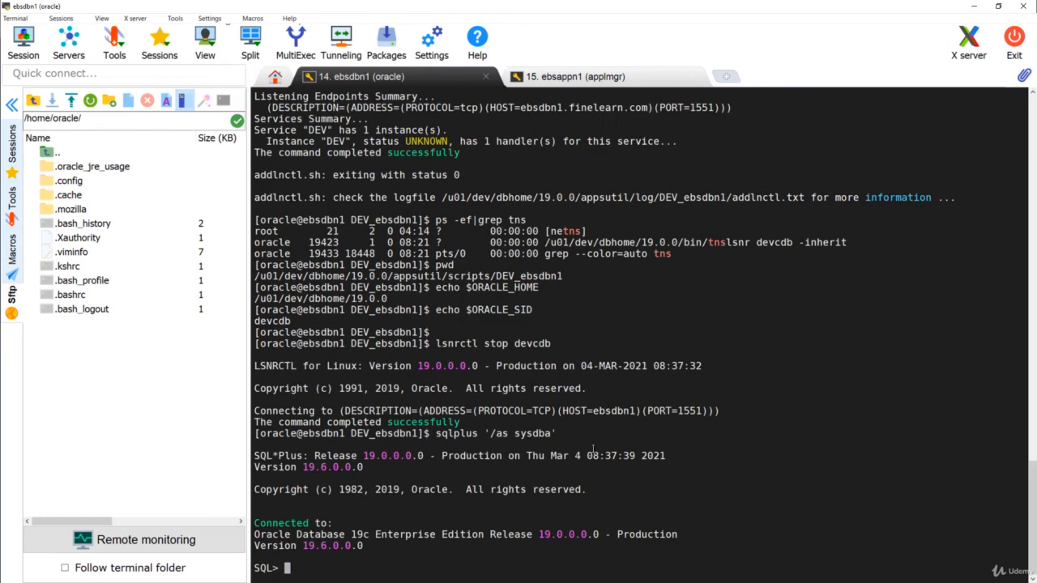
Step: Run 'shut immediate' in SQL*Plus to stop the 19c database, then exit SQL*Plus
type("shut")
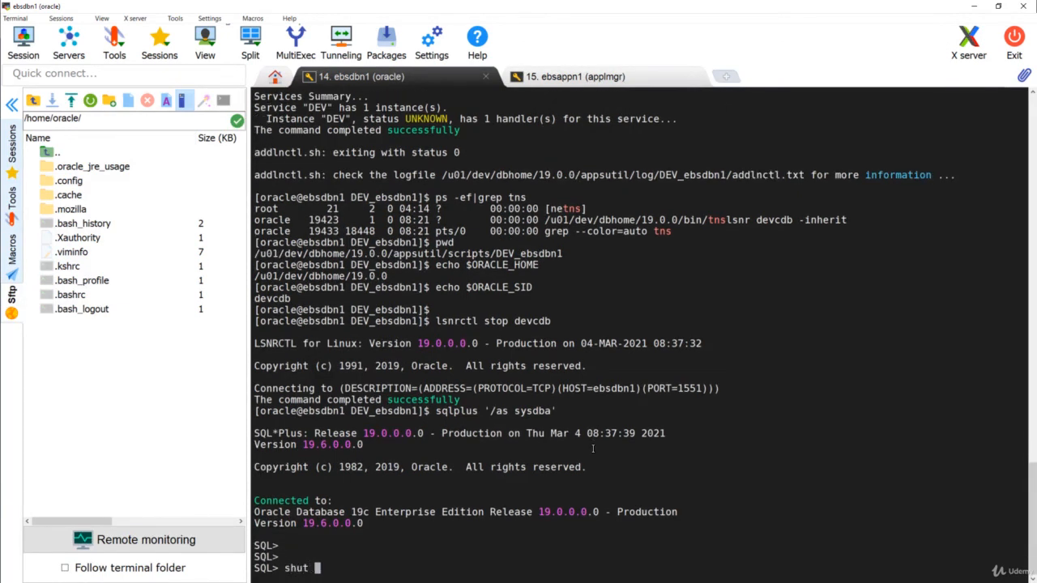
type("immedita")
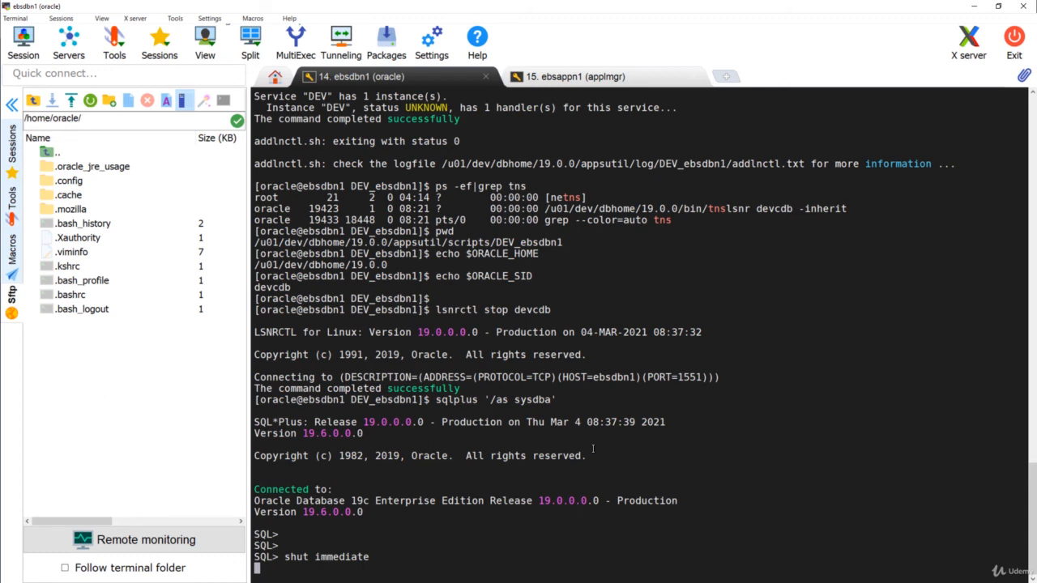
mouse_move(217, 473)
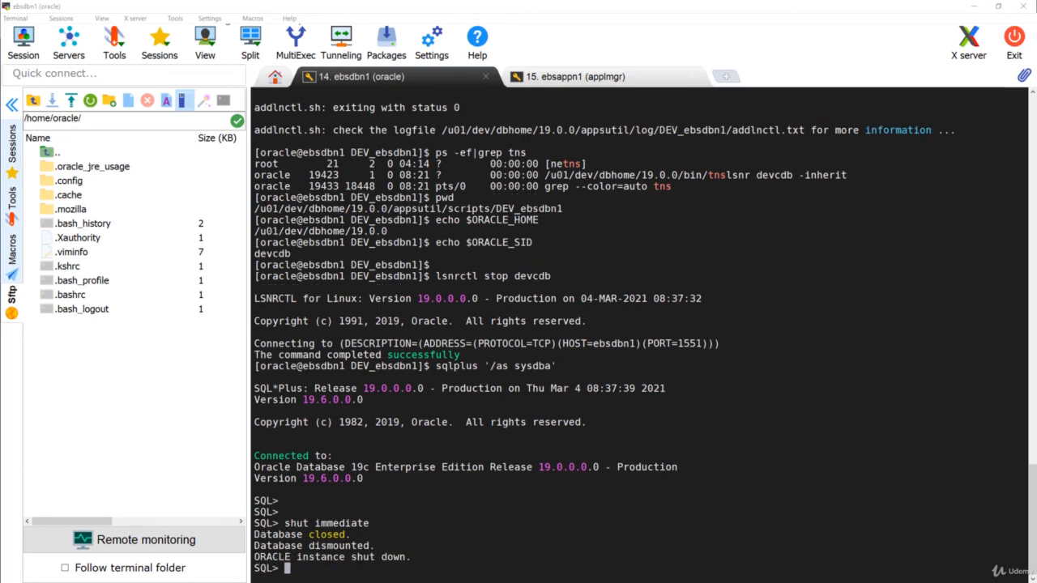
type("exit")
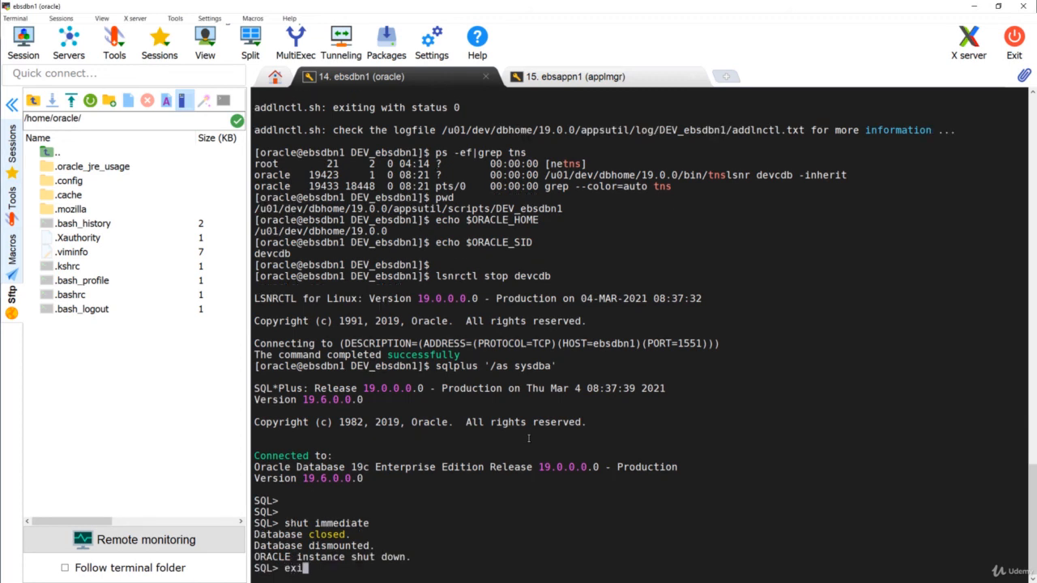
key("Return")
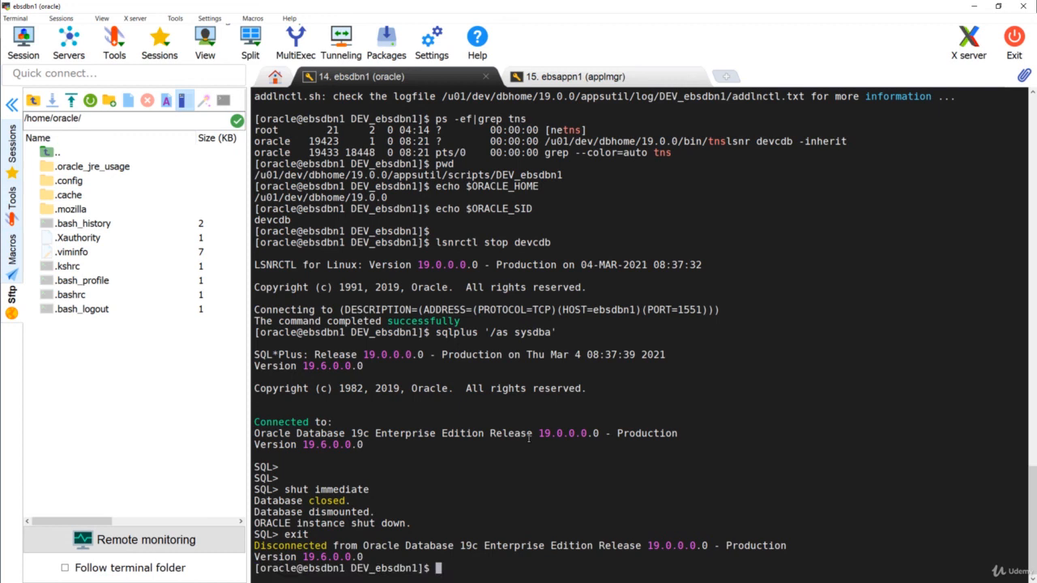